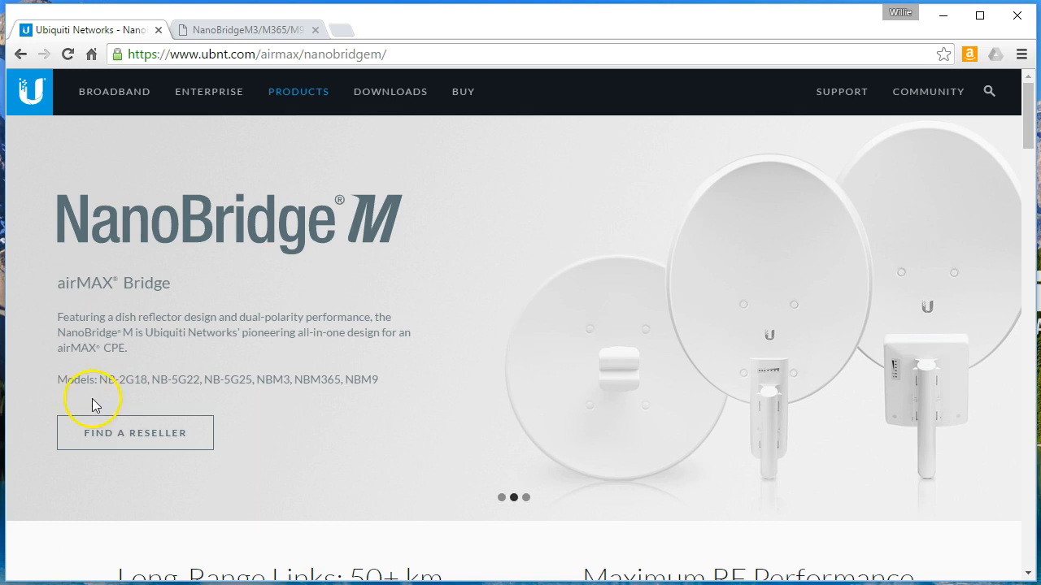
mouse_move(327, 322)
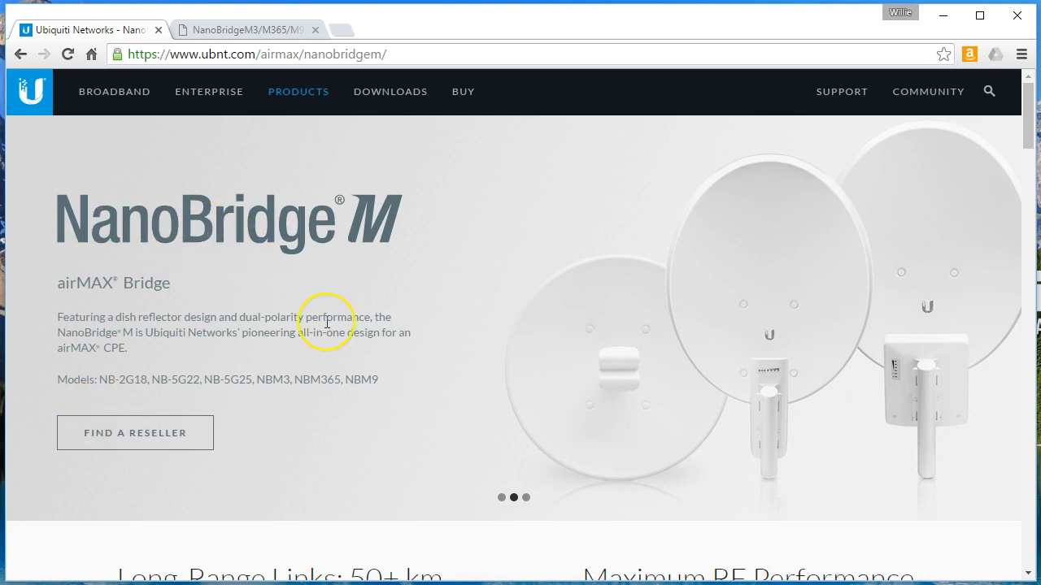
Switch to the NanoBridge M Quick Start Guide PDF in its browser tab.
scroll(down, 3)
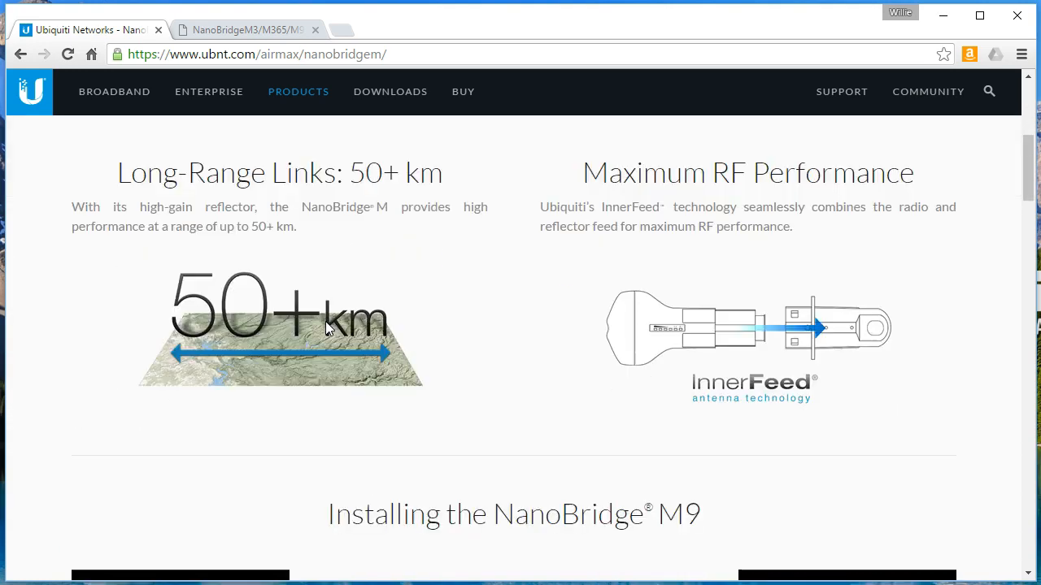
scroll(down, 3)
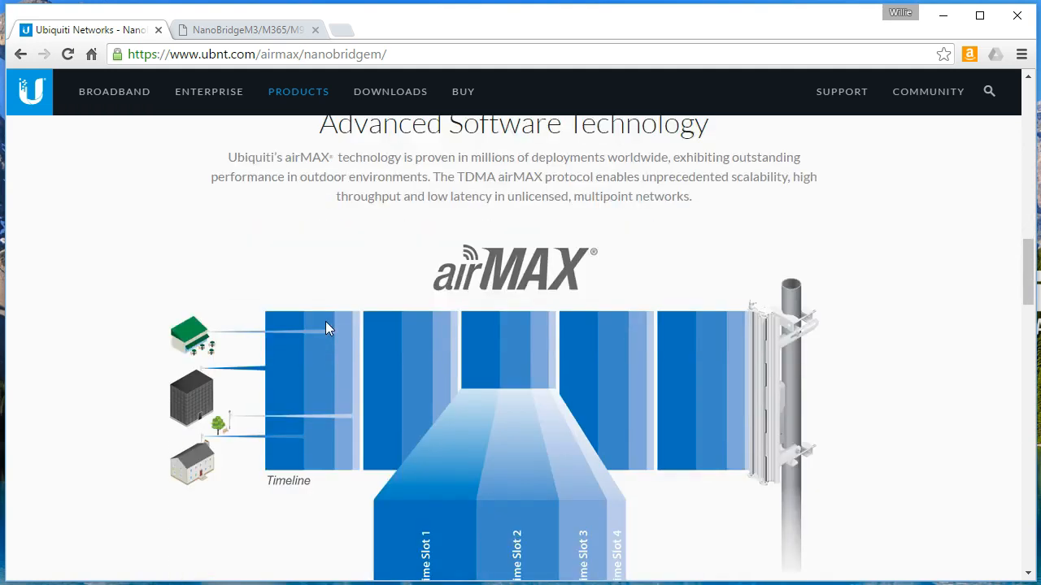
scroll(down, 3)
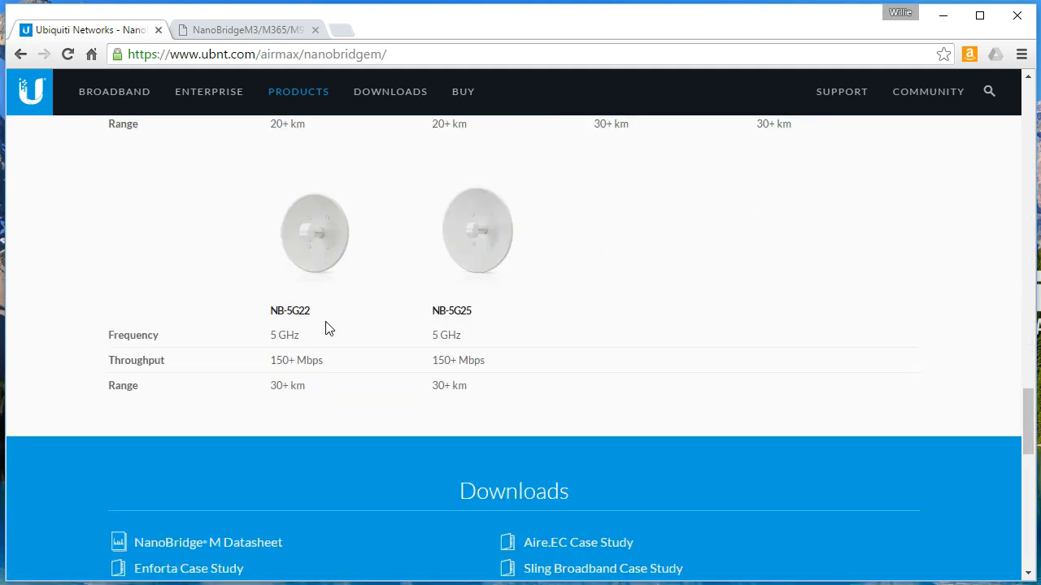
scroll(up, 3)
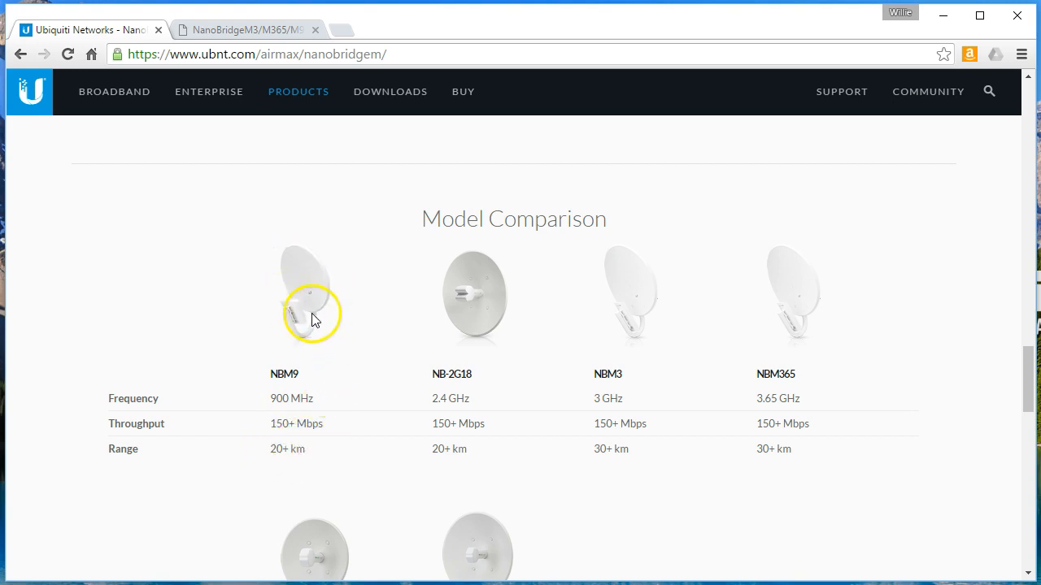
mouse_move(318, 368)
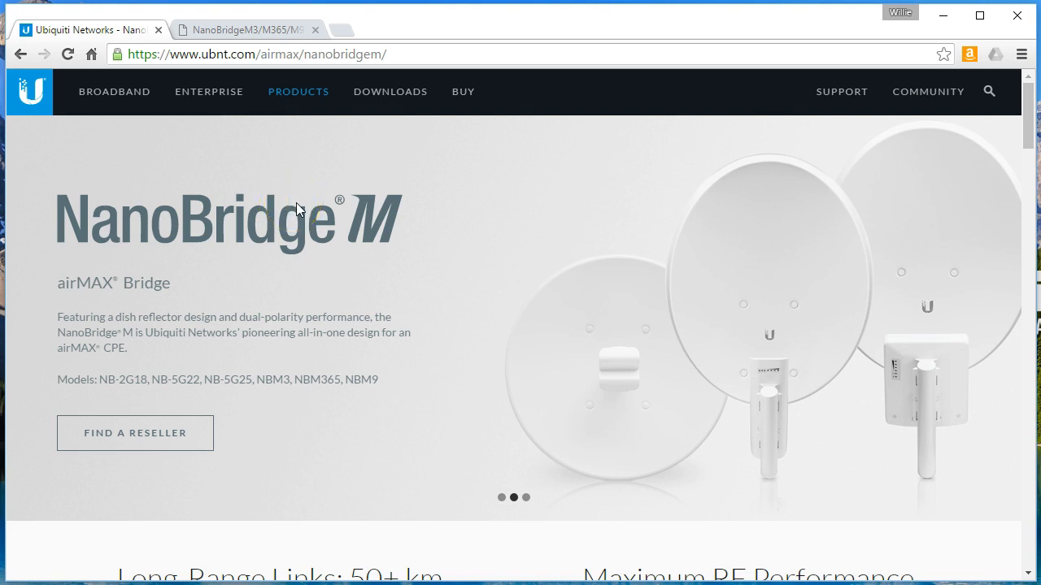
click(244, 29)
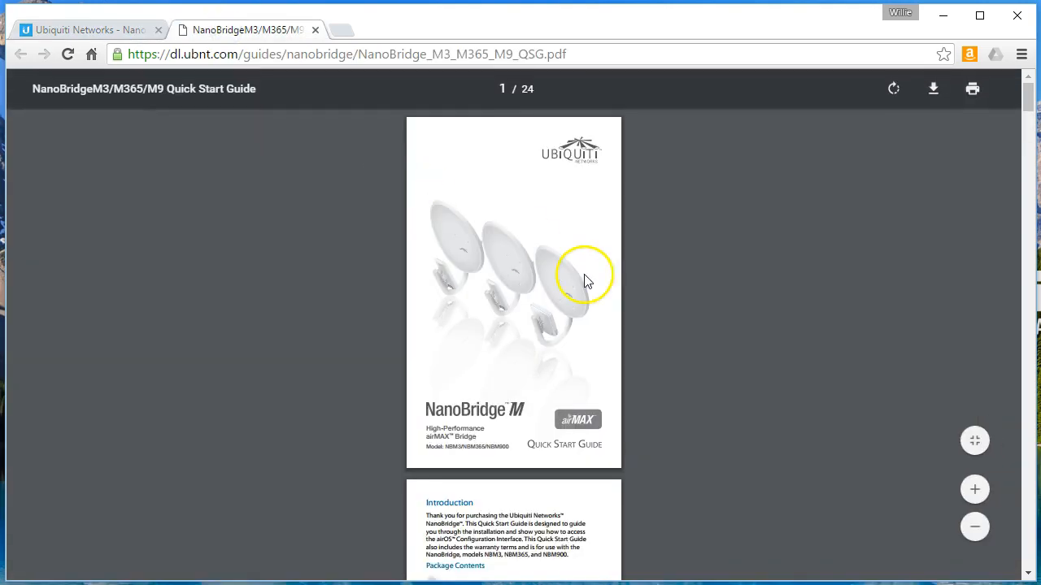
mouse_move(732, 328)
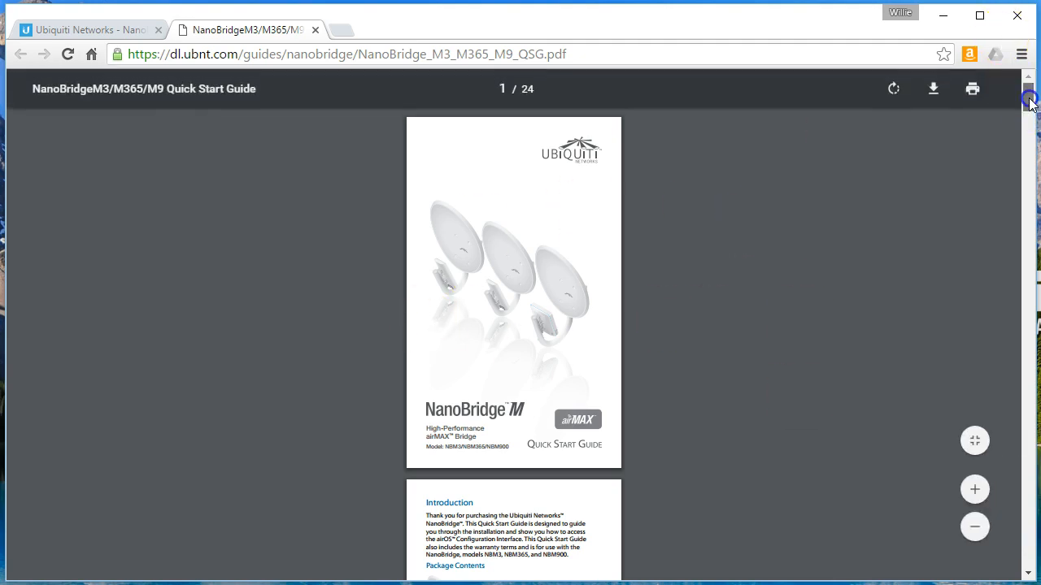
Scroll down through the Quick Start Guide pages to skim the hardware and installation content.
scroll(down, 3)
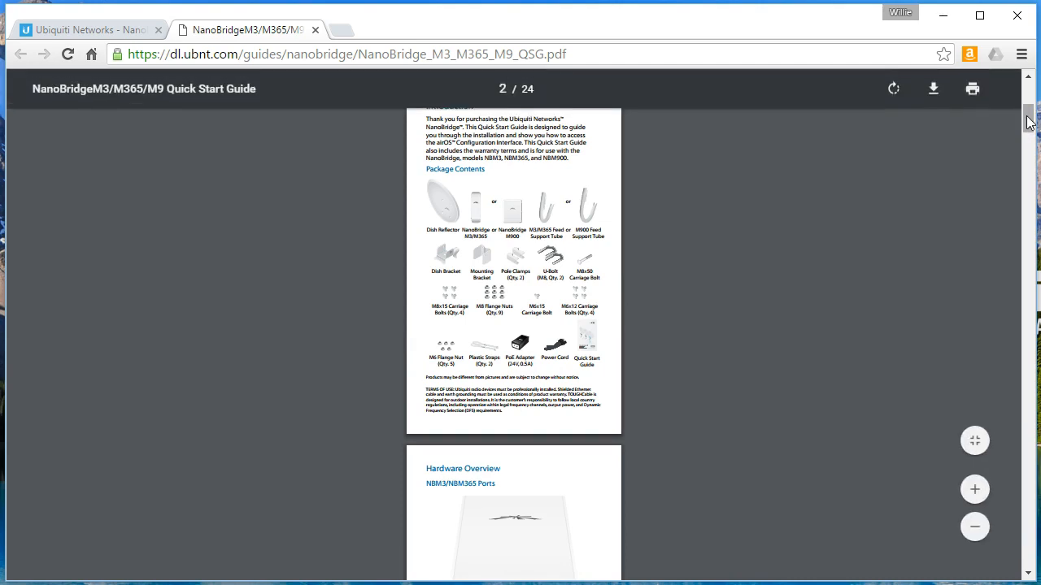
scroll(down, 3)
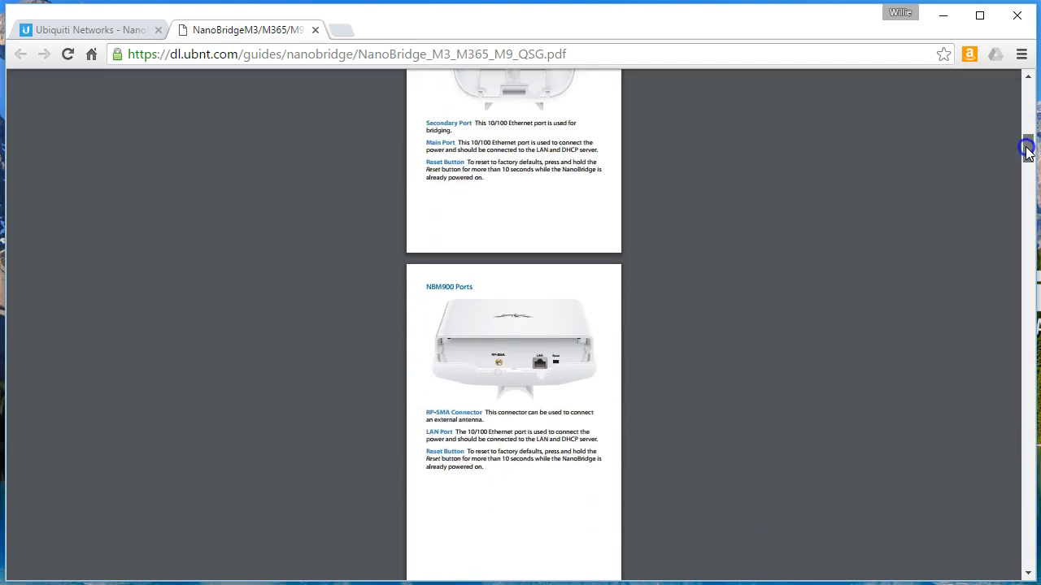
scroll(down, 3)
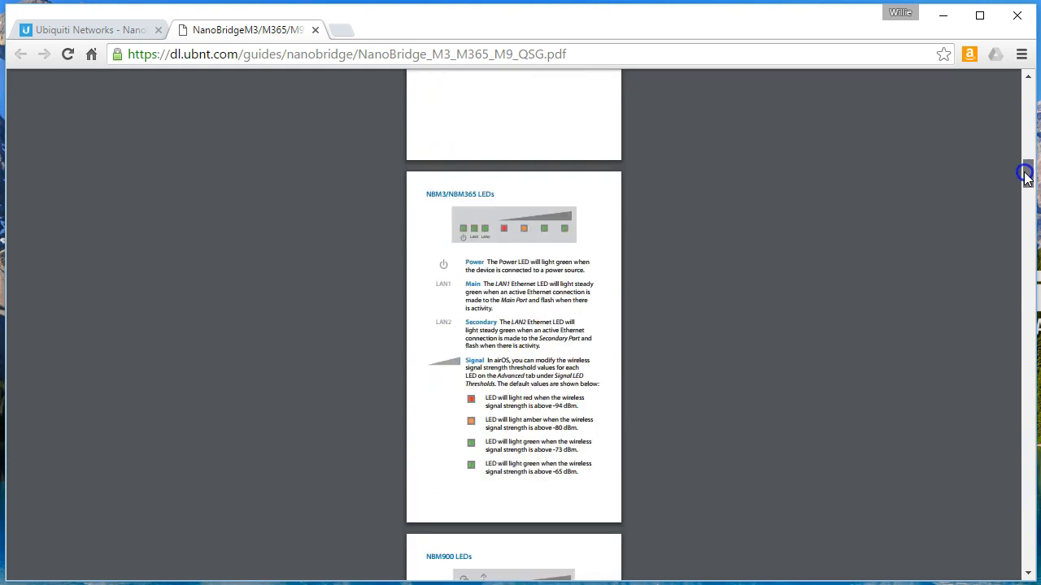
scroll(down, 3)
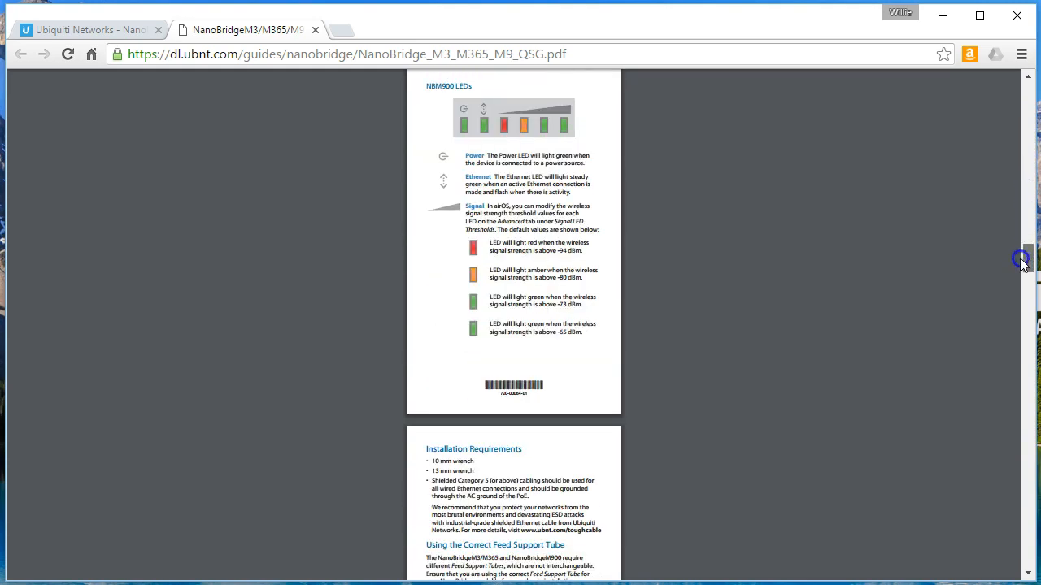
scroll(down, 3)
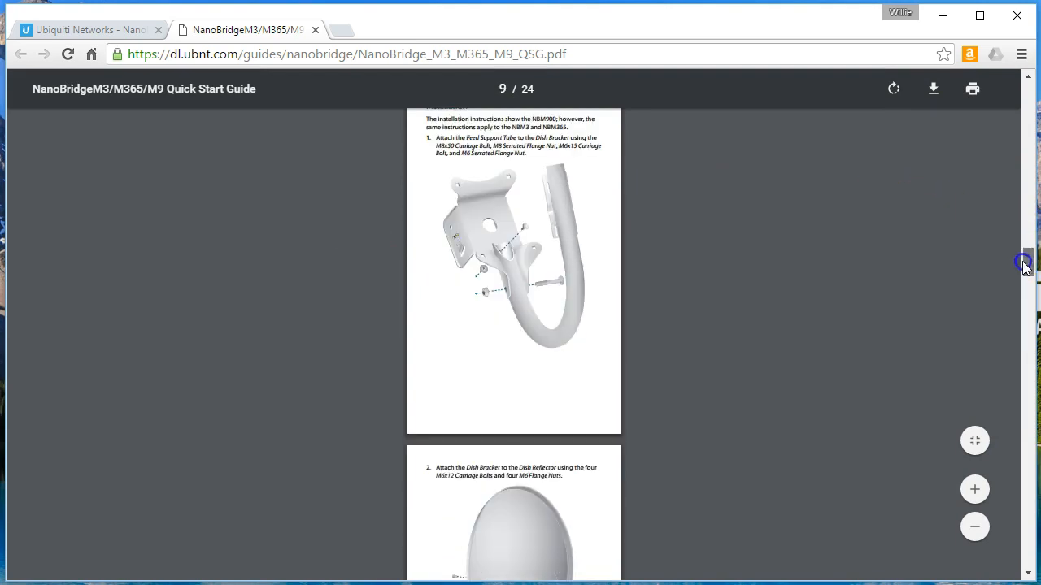
scroll(down, 3)
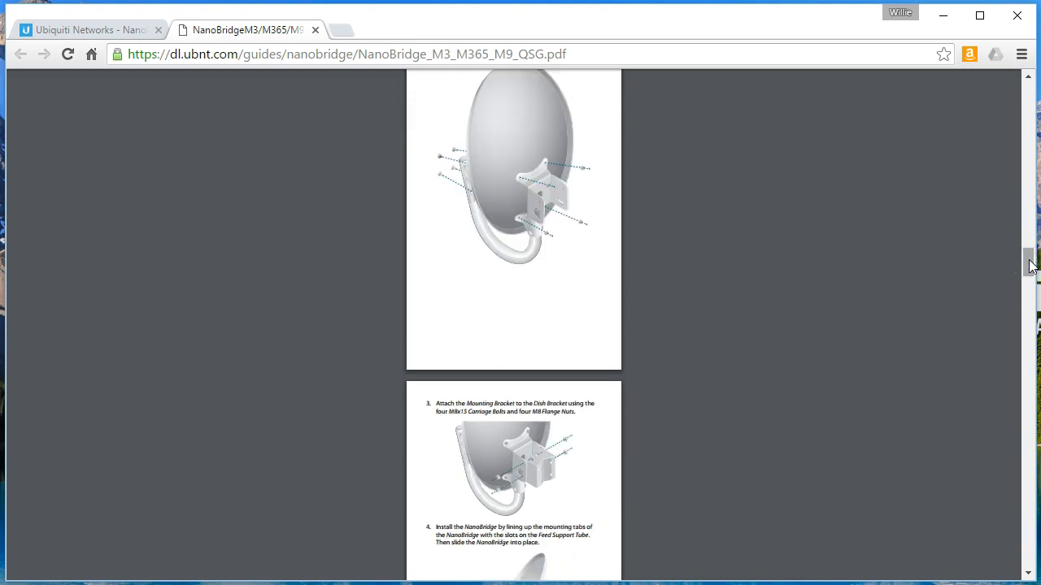
scroll(down, 3)
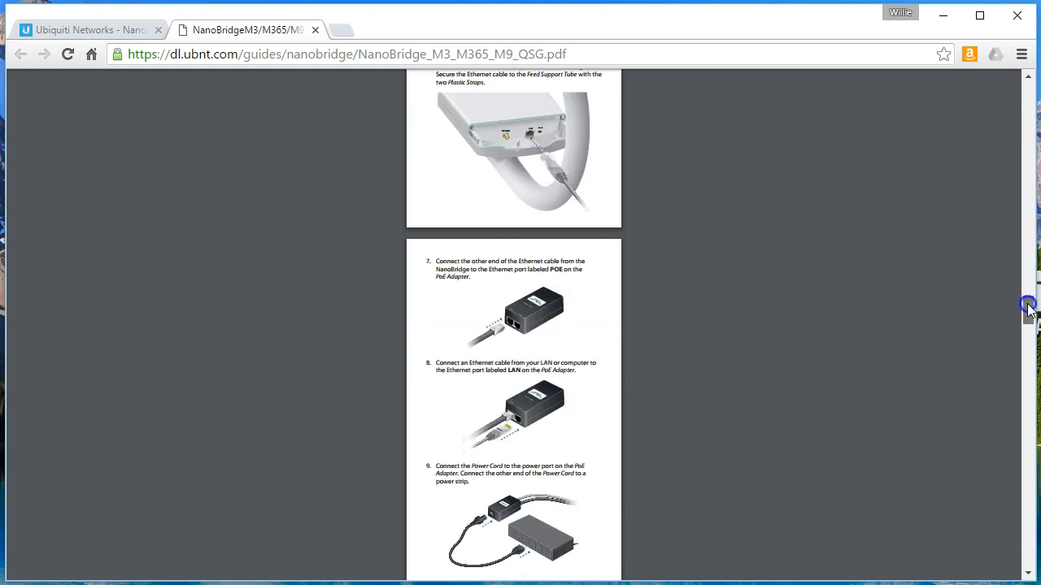
scroll(down, 3)
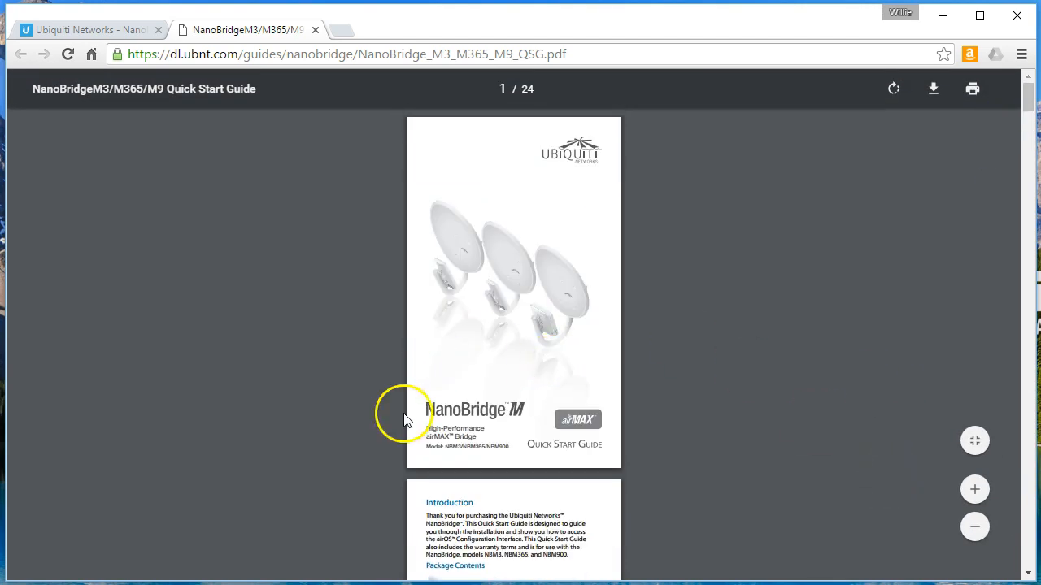
Return to the NanoBridge M product page and review the Model Comparison table.
click(84, 30)
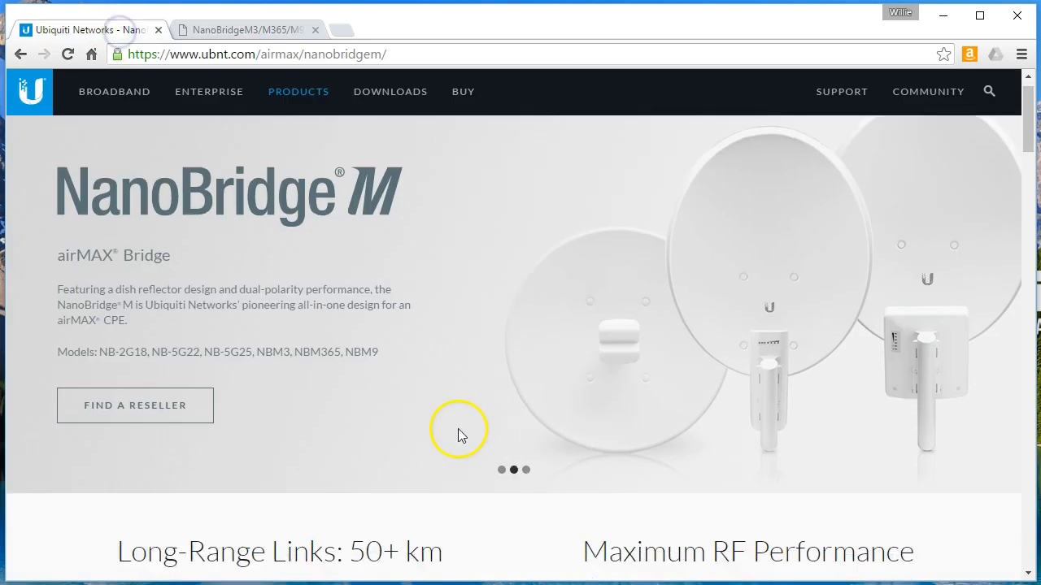
scroll(down, 3)
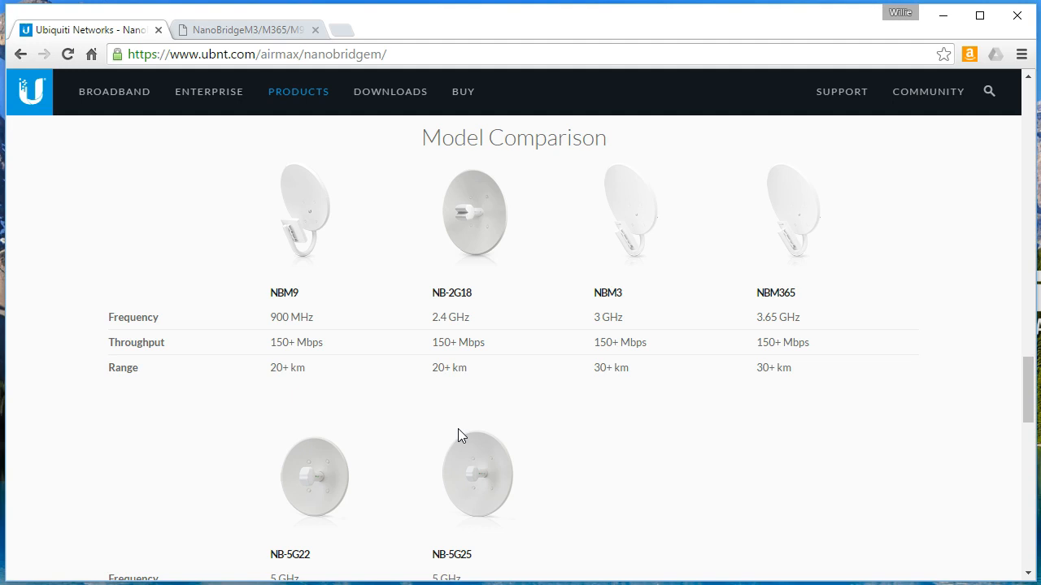
click(468, 430)
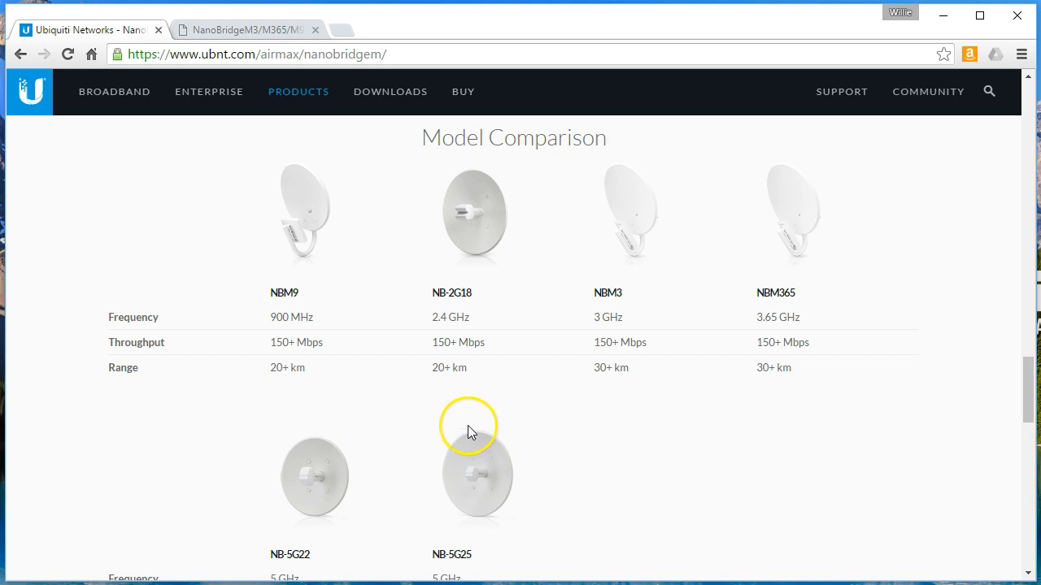
mouse_move(328, 342)
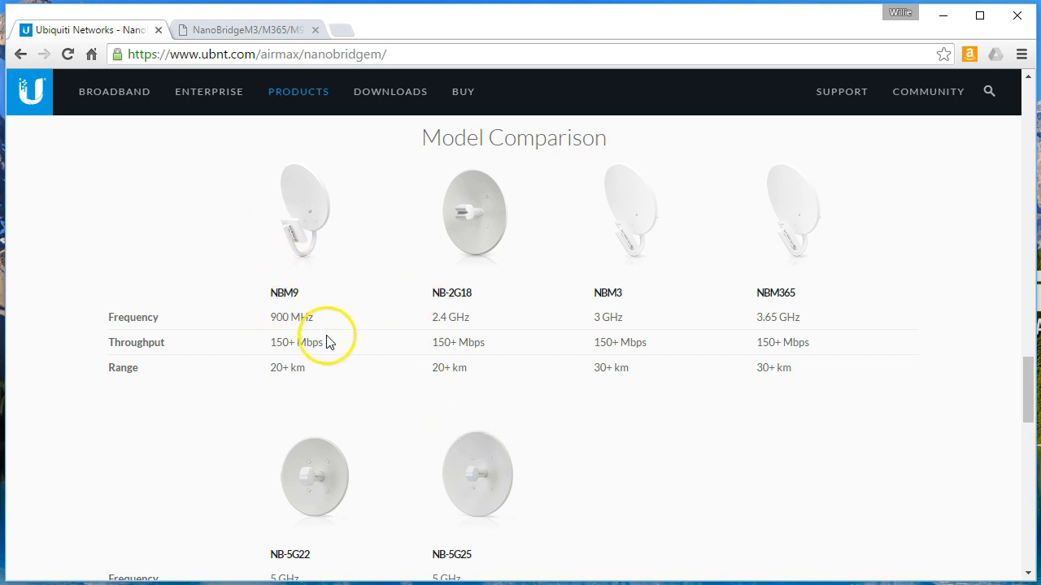
scroll(down, 3)
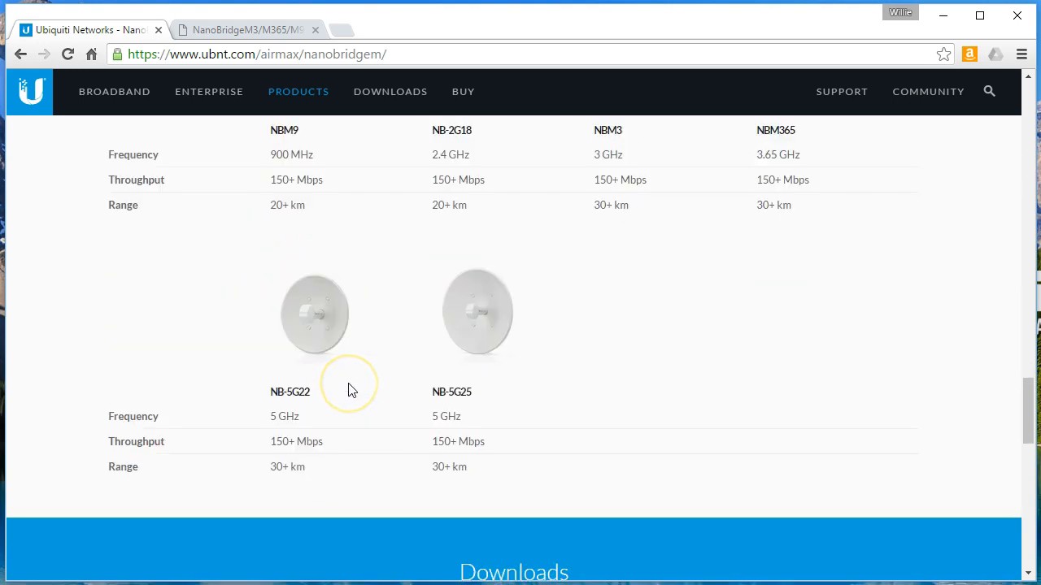
scroll(up, 3)
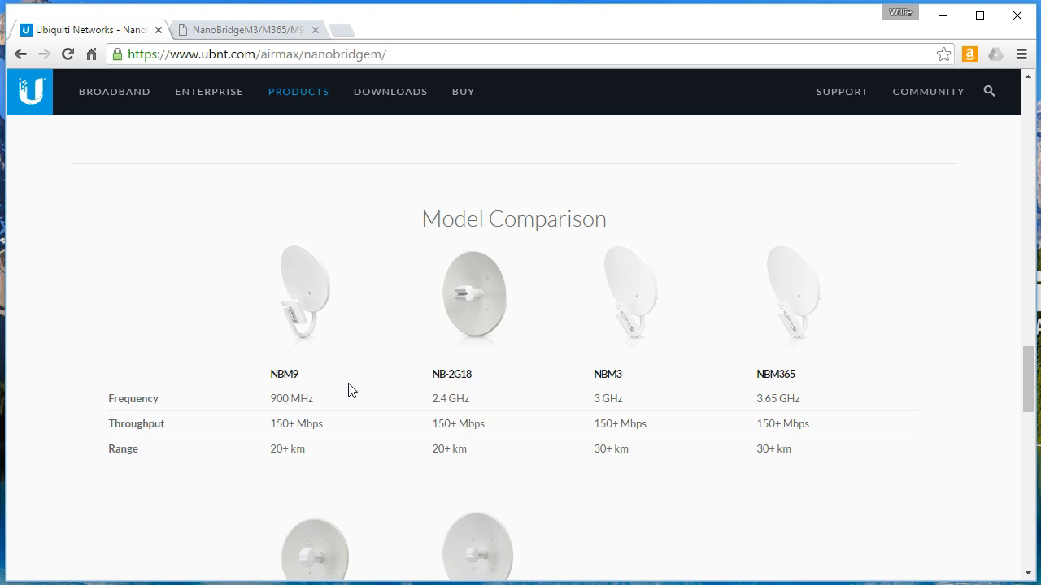
scroll(down, 3)
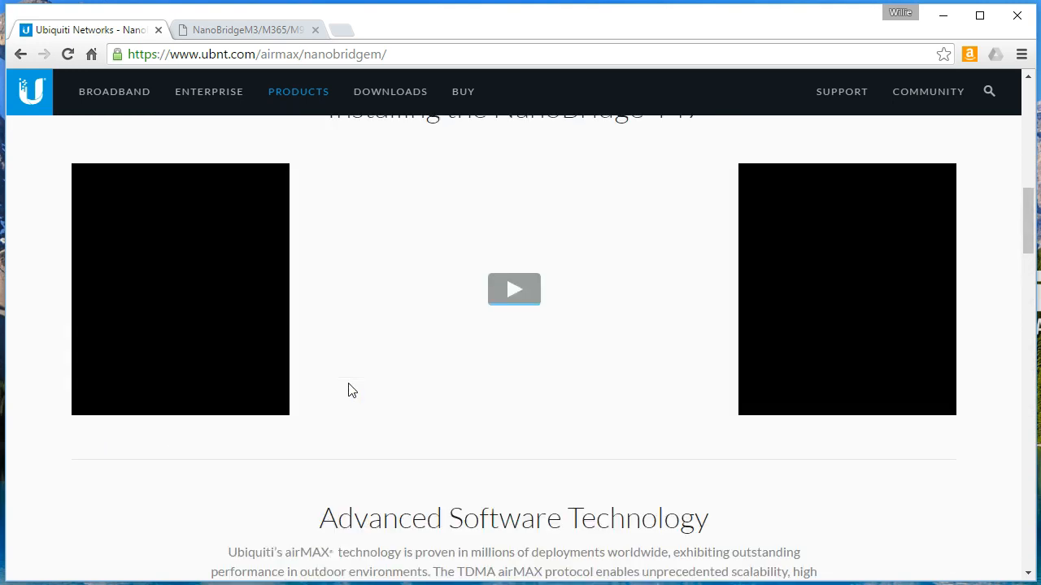